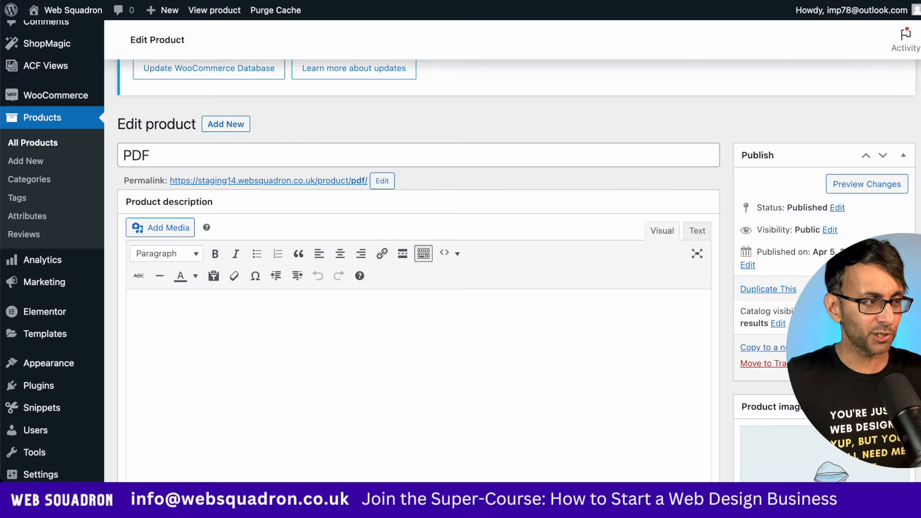
Remove Analytics-Report.pdf and add a new downloadable file chosen from the Media Library.
scroll(down, 3)
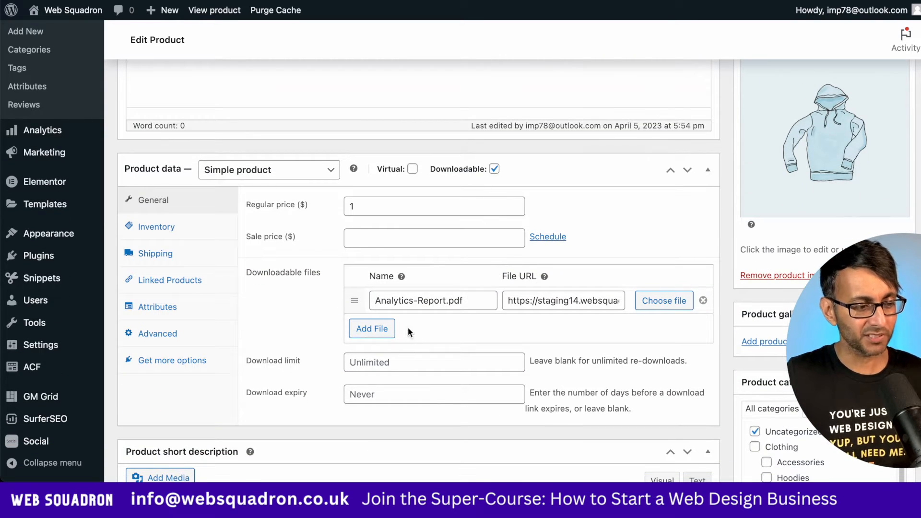
click(702, 300)
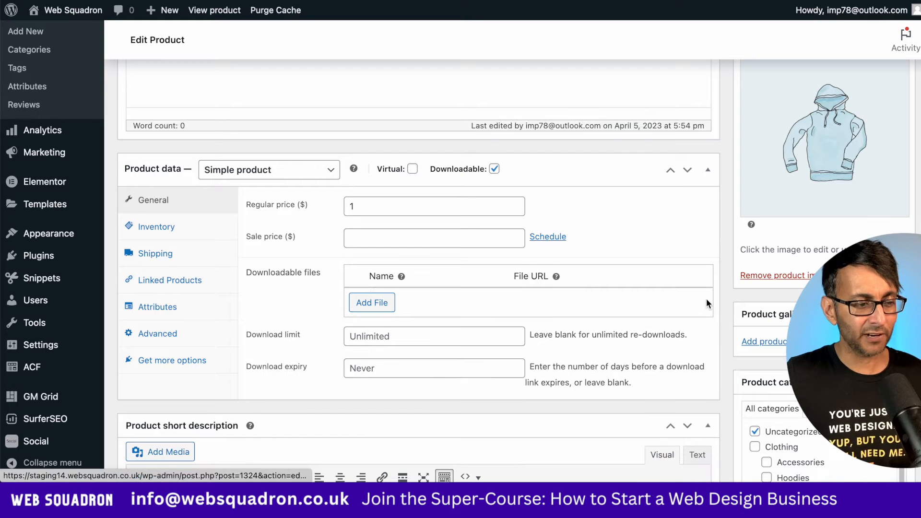
mouse_move(494, 169)
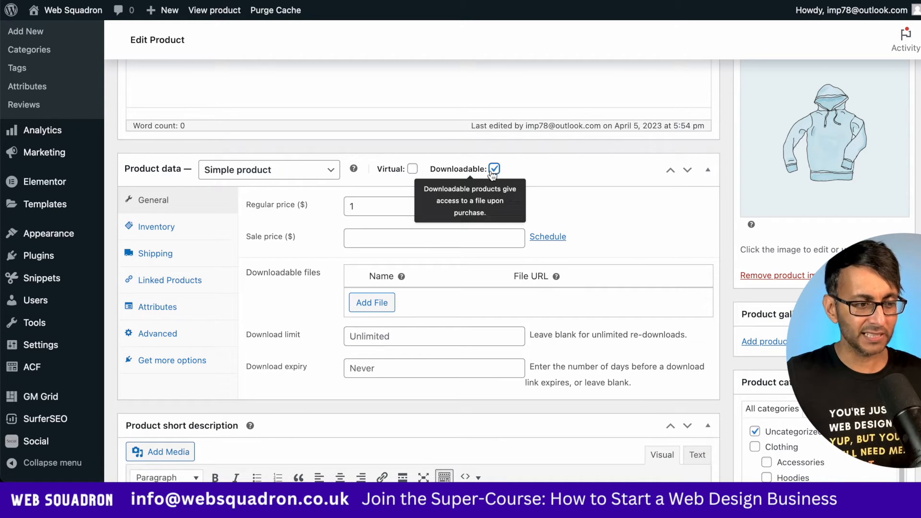
mouse_move(480, 302)
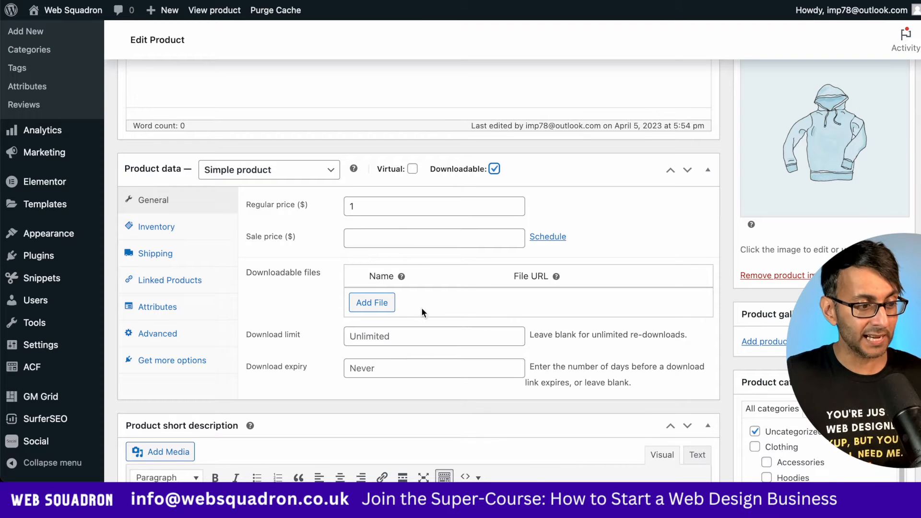
click(373, 302)
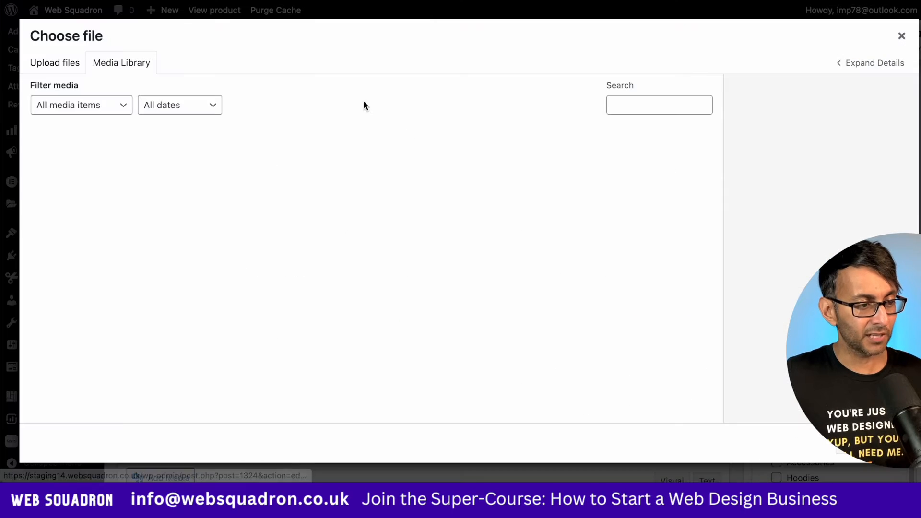
click(366, 171)
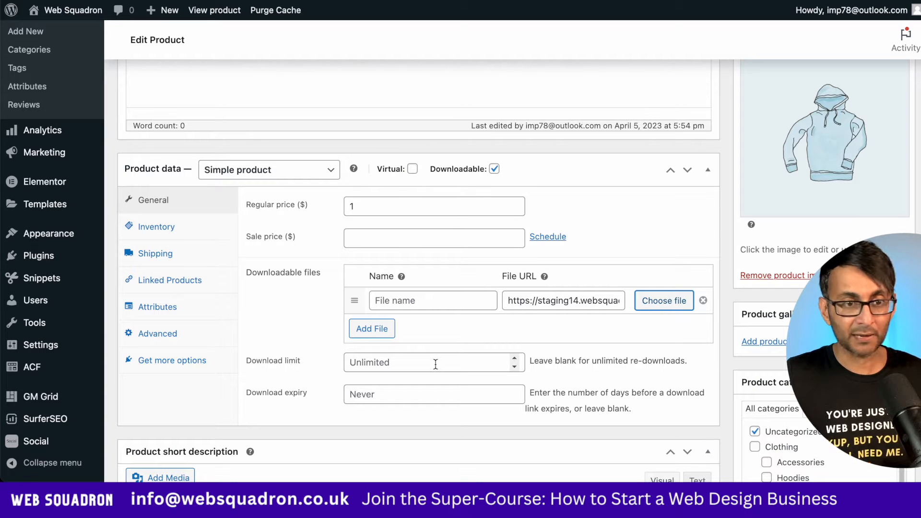
mouse_move(430, 415)
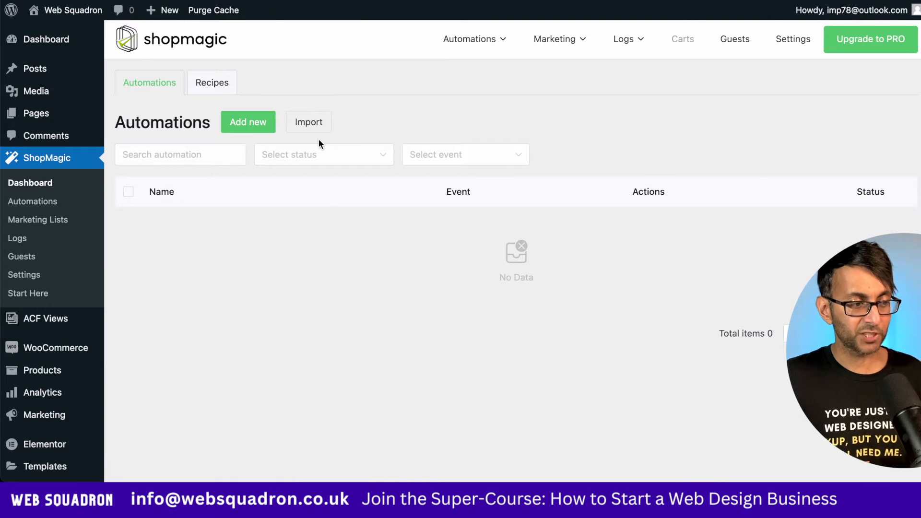
Start a new automation named 'Send PDF' and move down to its event and actions.
click(248, 122)
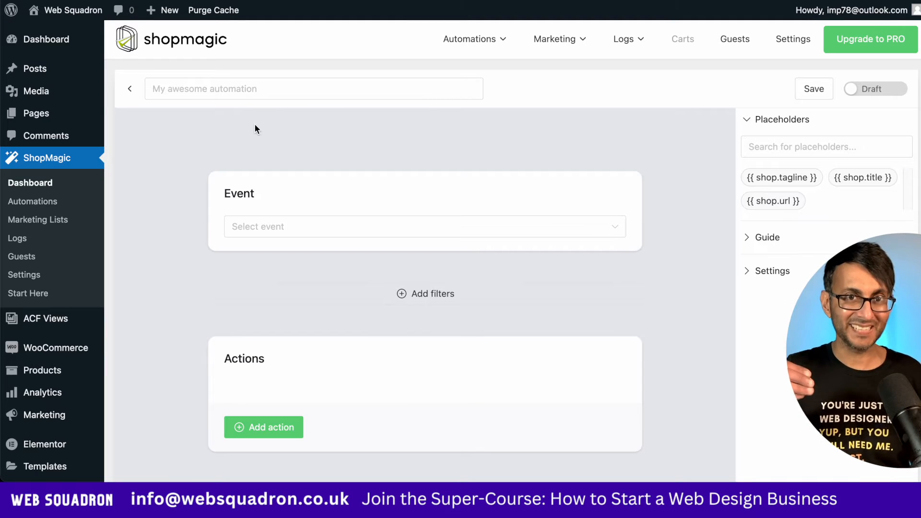
mouse_move(276, 133)
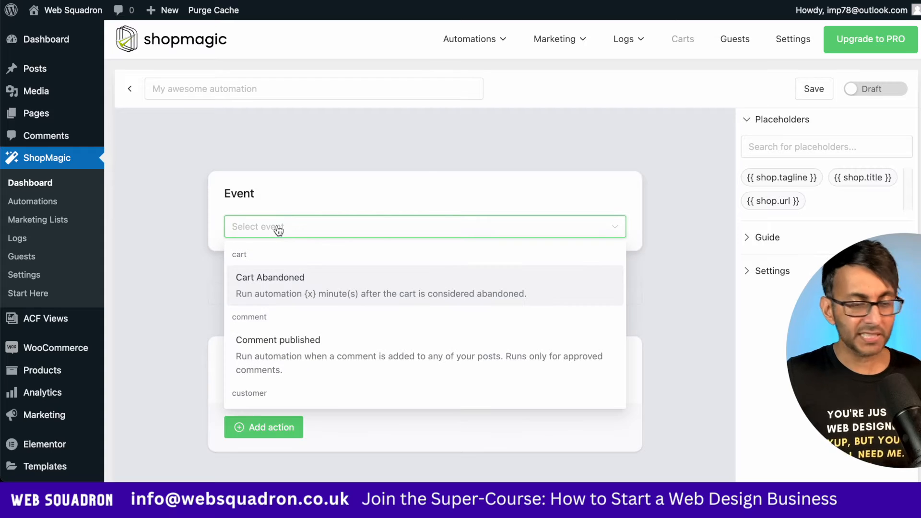
text(Send PDF)
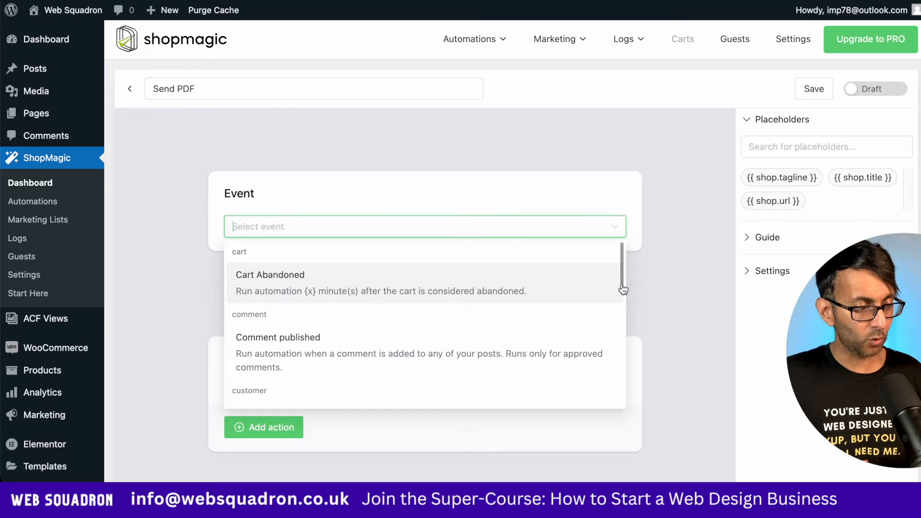
scroll(down, 3)
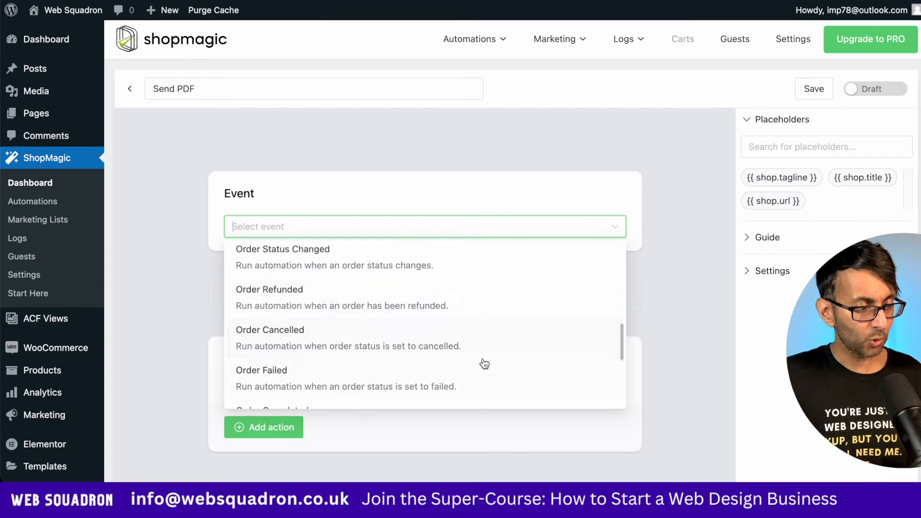
scroll(down, 3)
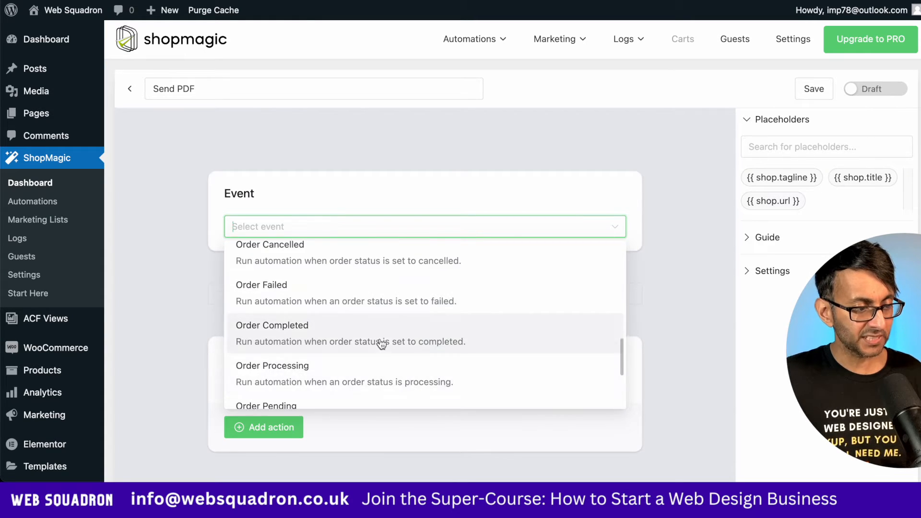
mouse_move(431, 330)
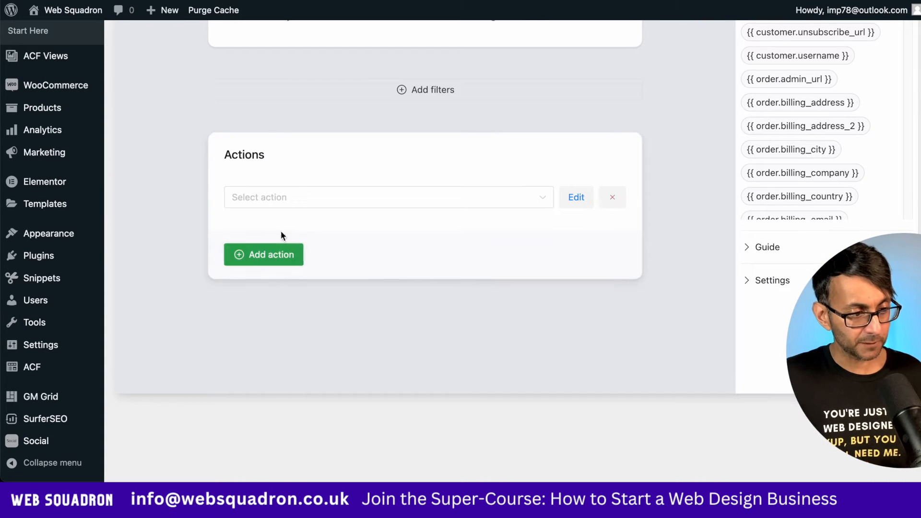
Make the action a Send Email to the customer with subject 'Here is your PDF'.
click(388, 197)
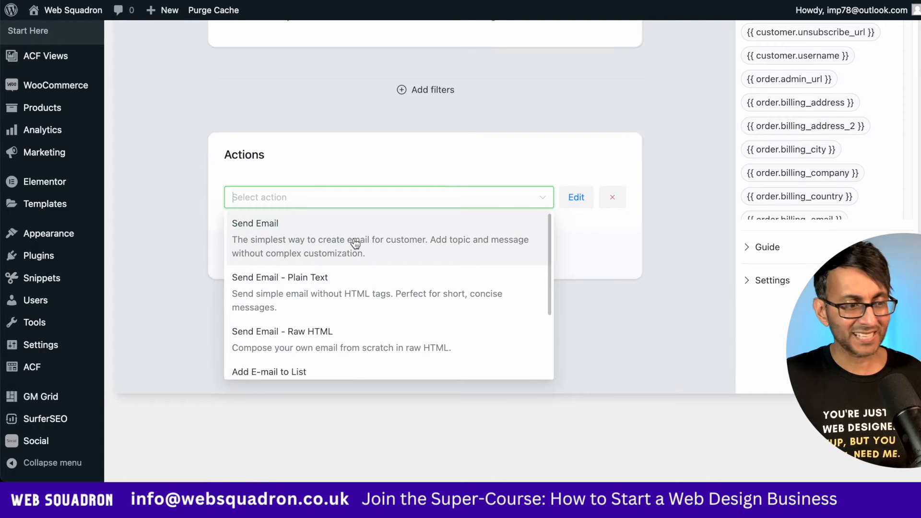
click(255, 224)
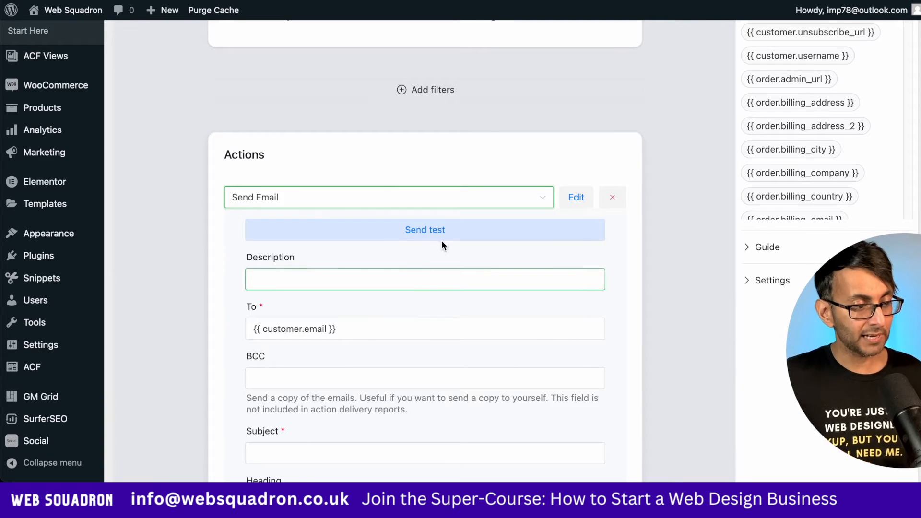
scroll(down, 3)
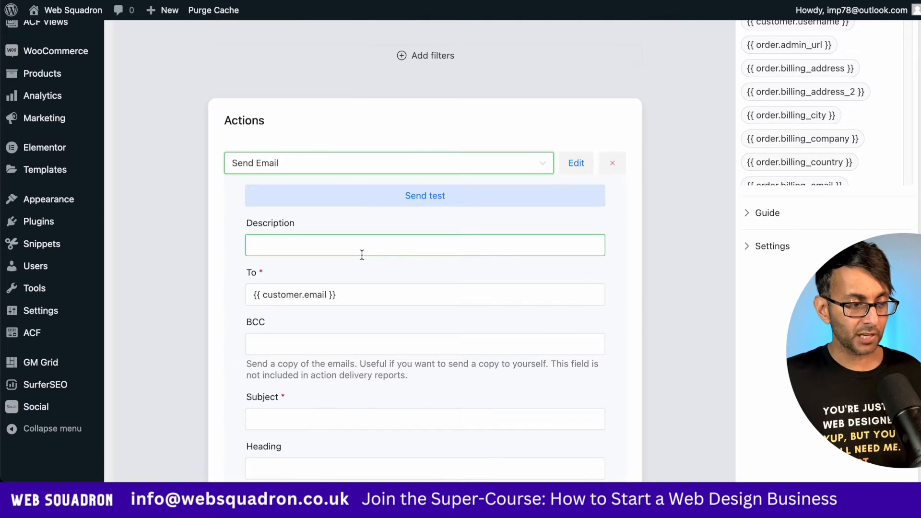
scroll(down, 3)
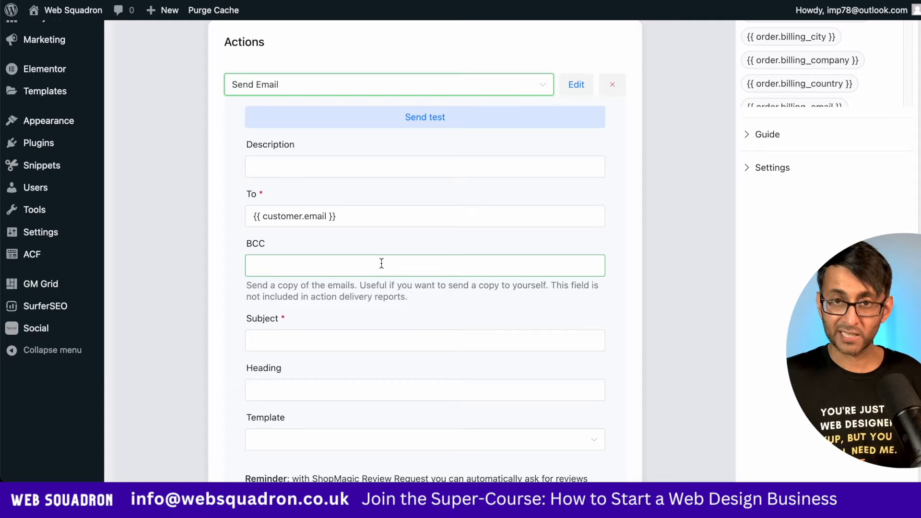
text(Here is your PDF)
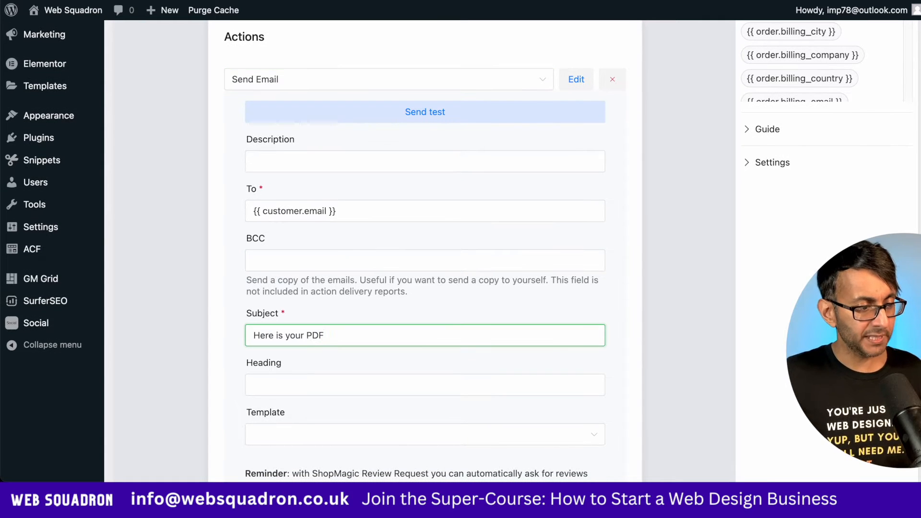
Set the email's template to None.
scroll(down, 3)
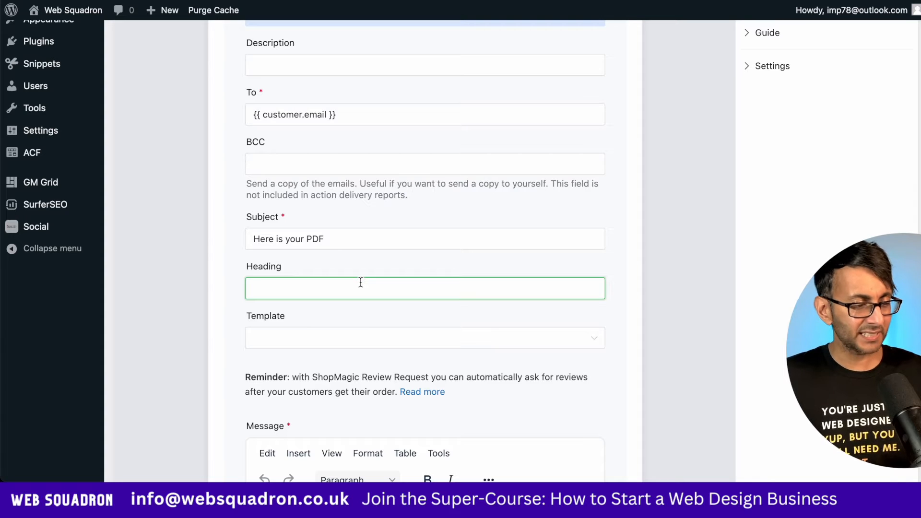
click(424, 338)
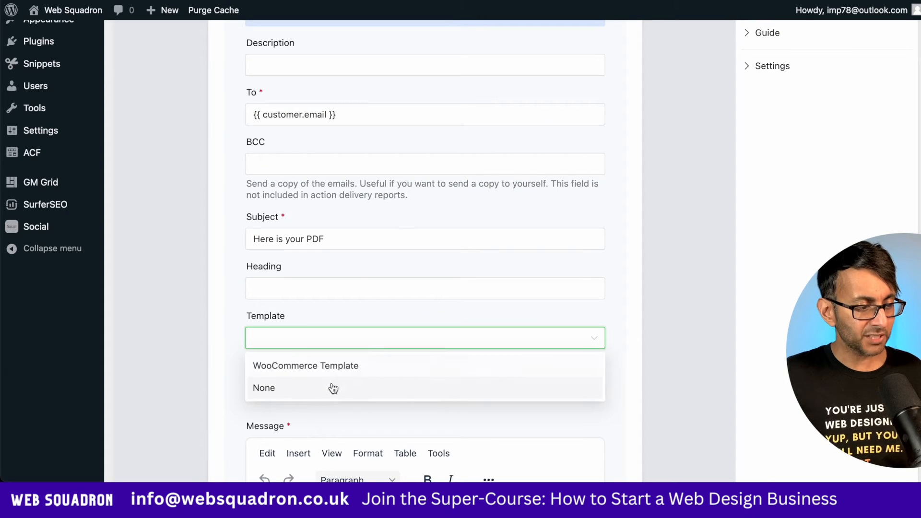
mouse_move(347, 379)
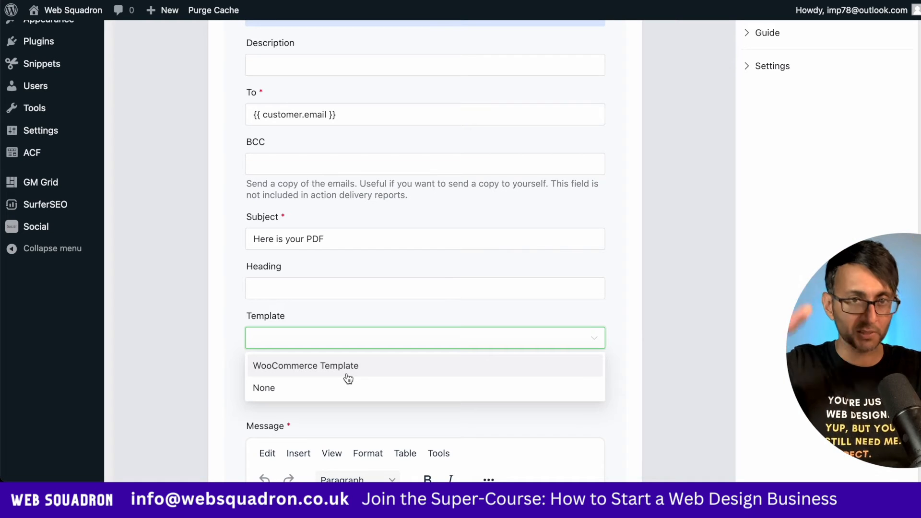
click(264, 387)
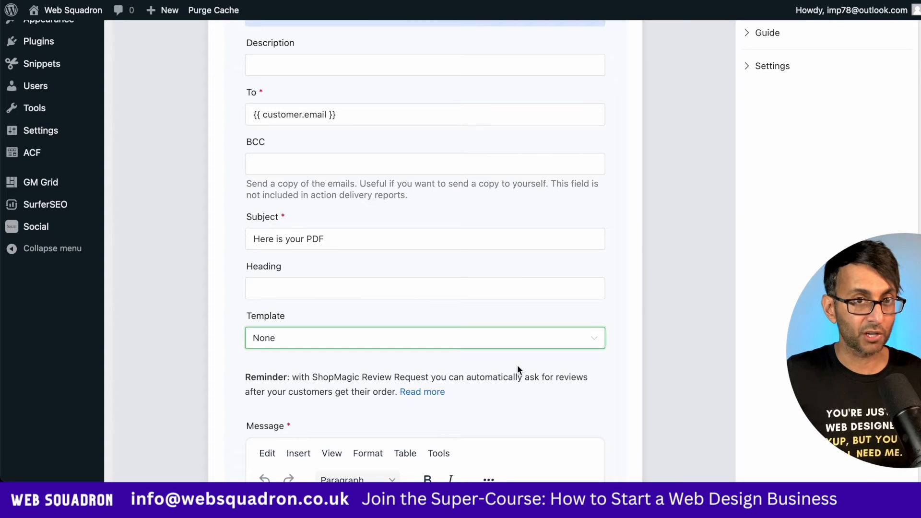
scroll(down, 3)
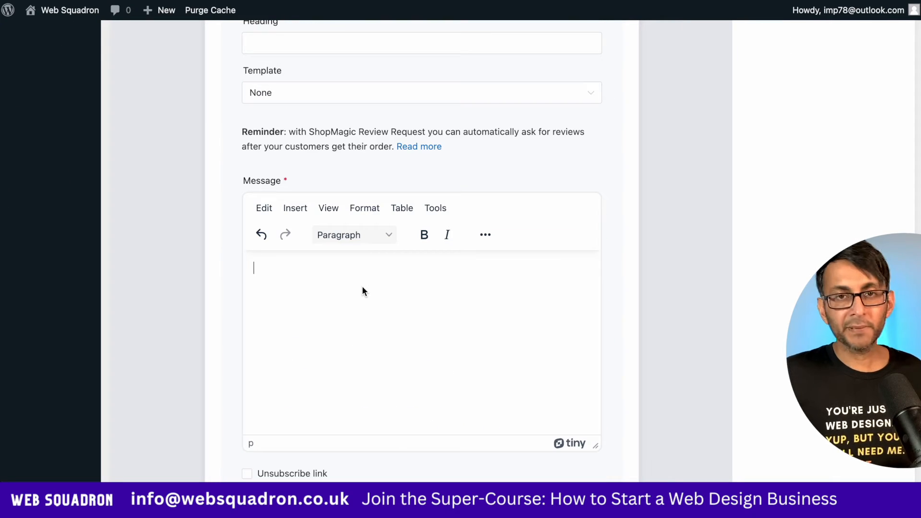
Write the 'Hi' greeting and body text with a bold purple passage in a new paragraph.
text(Hi)
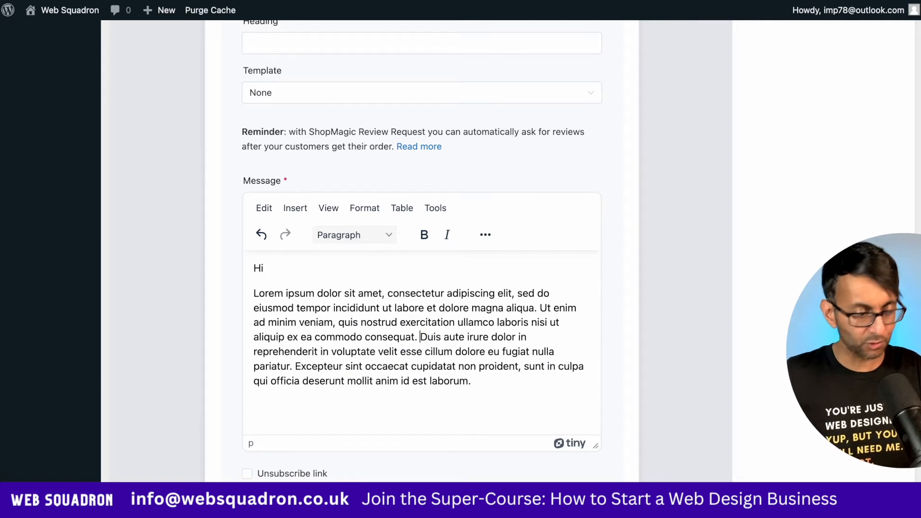
key(Enter)
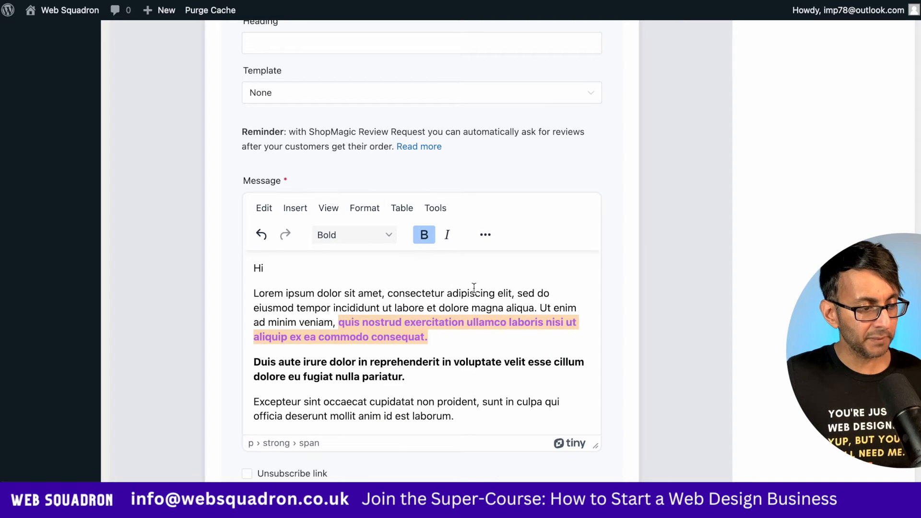
click(370, 356)
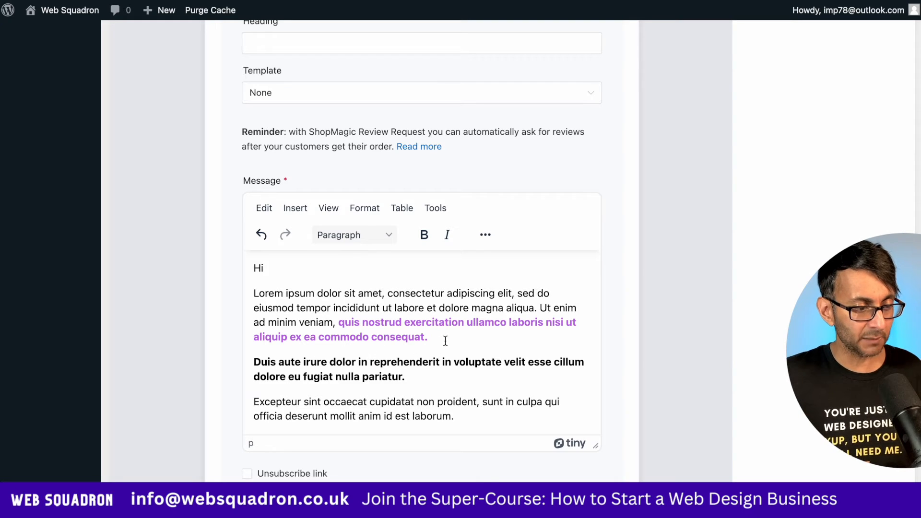
Insert the product image into the message via Insert > Image.
click(296, 208)
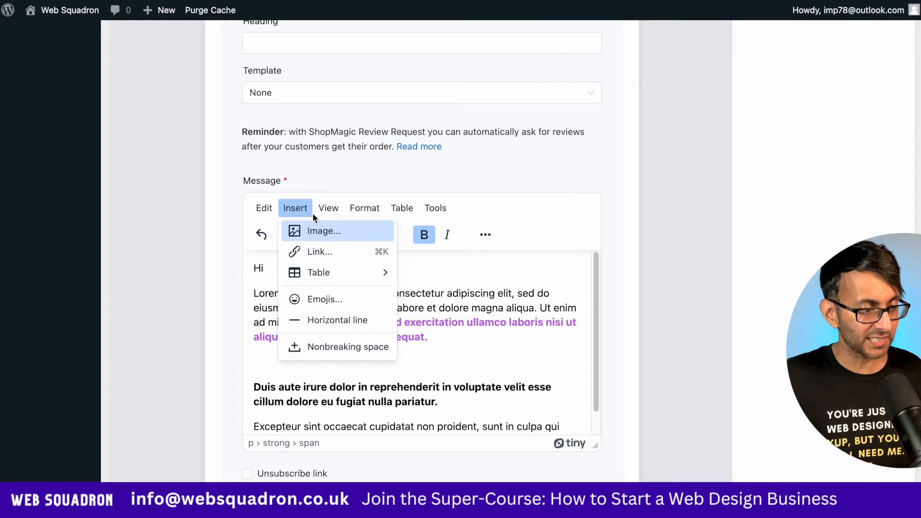
click(325, 231)
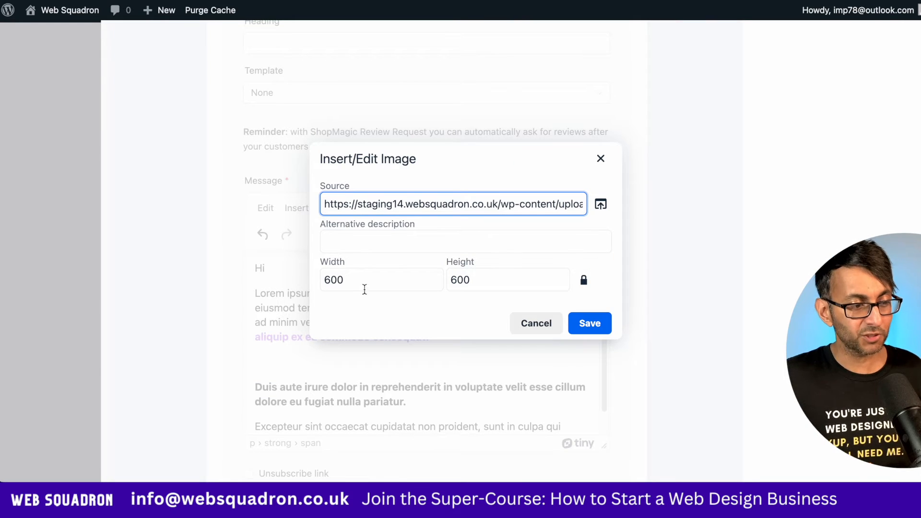
click(589, 323)
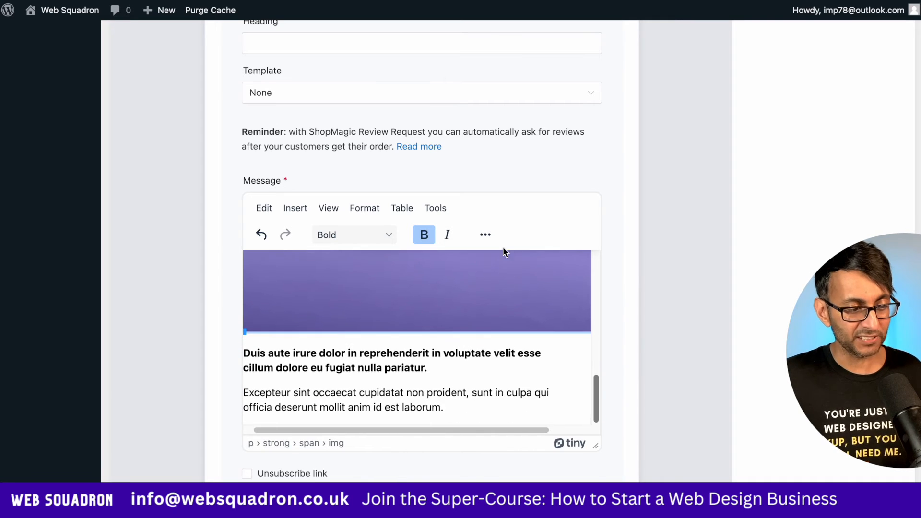
scroll(down, 3)
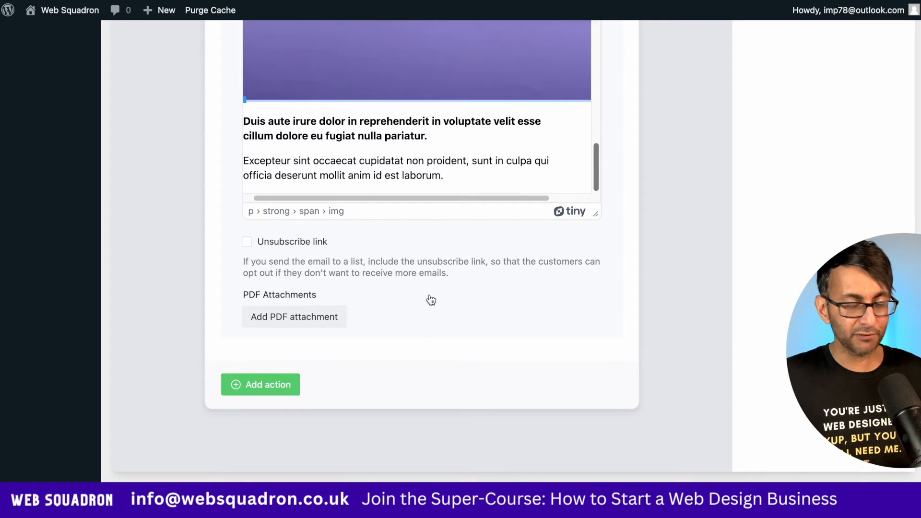
mouse_move(305, 325)
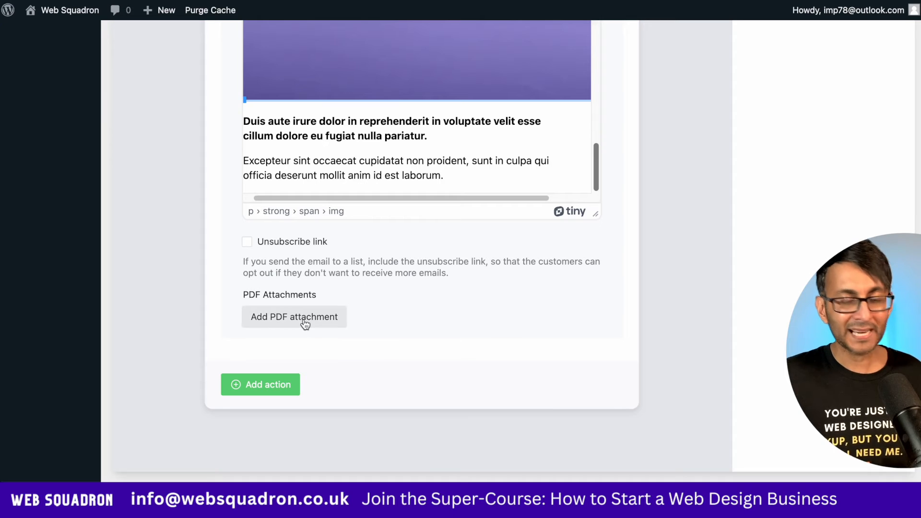
Attach a PDF from the Media Library to the email.
click(294, 317)
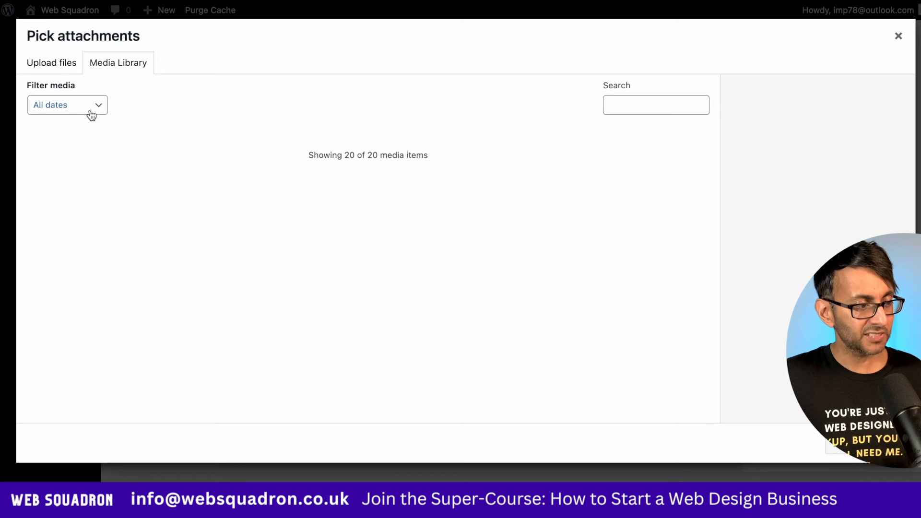
click(363, 171)
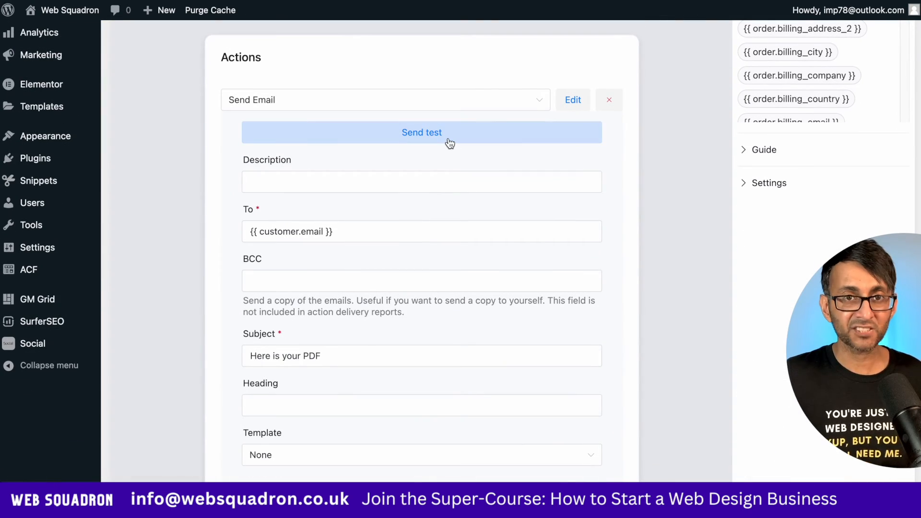
Send a test email and review it in Apple Mail with its image and Analytics-Report.pdf attachment.
click(423, 132)
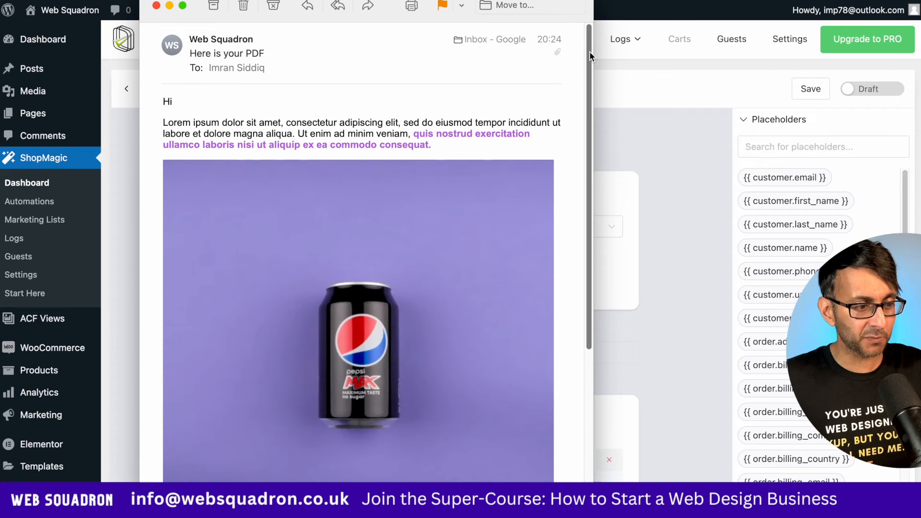
scroll(down, 3)
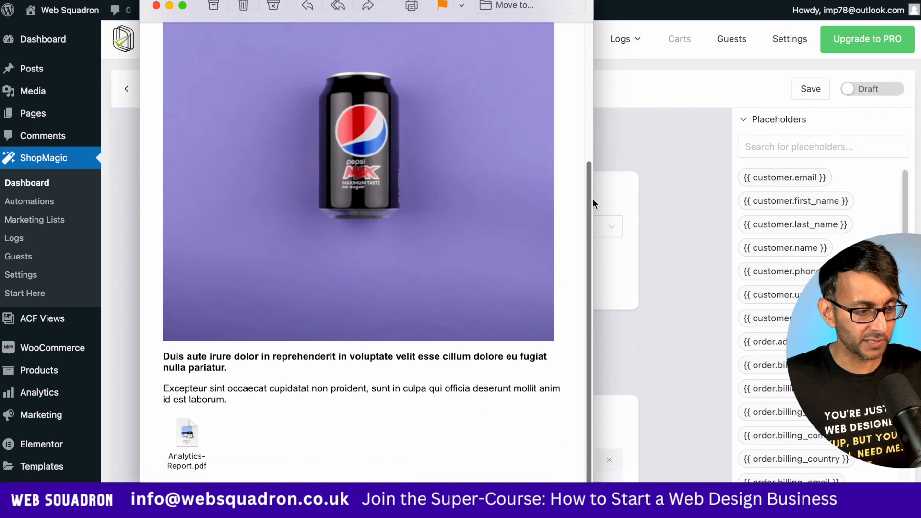